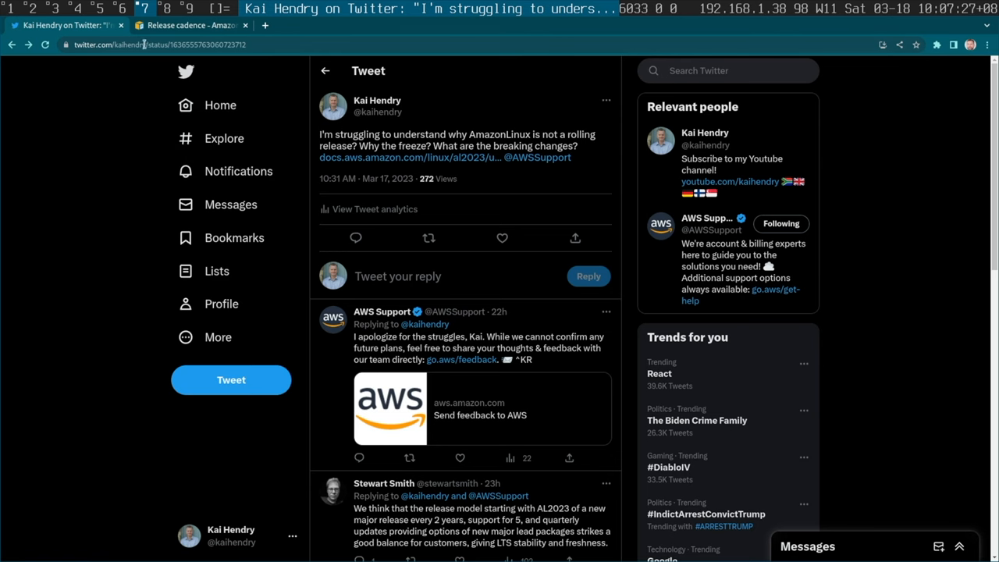
click(191, 25)
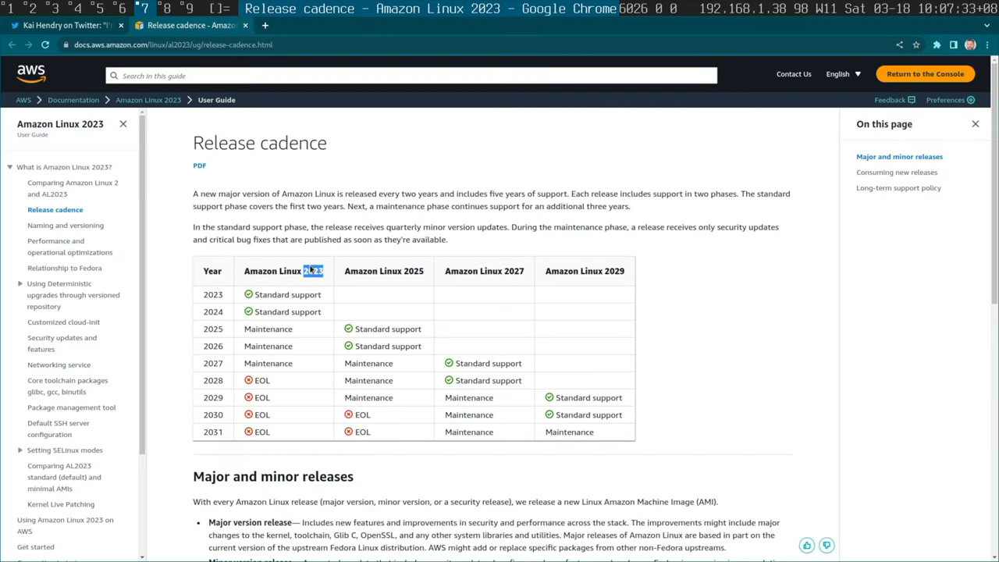
scroll(down, 3)
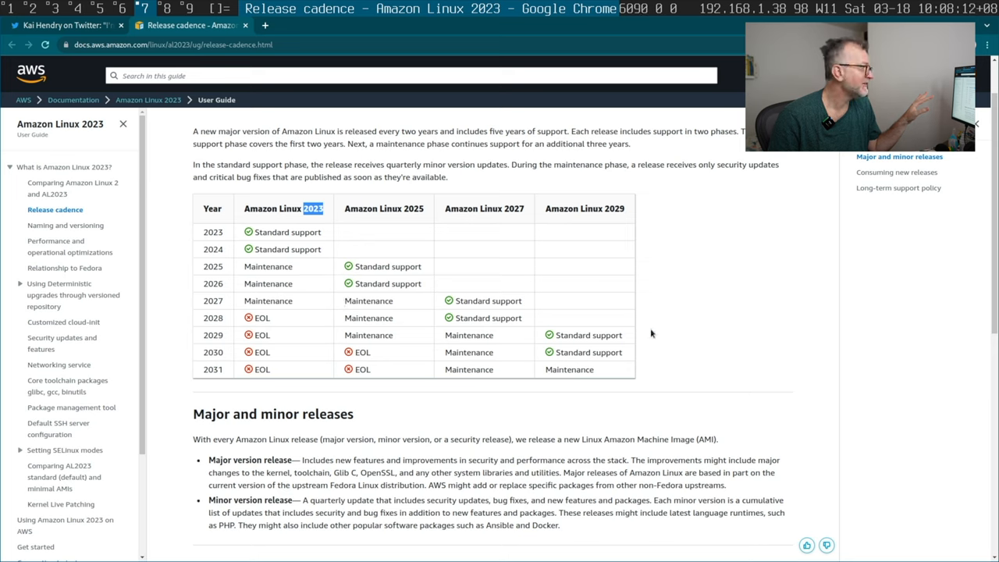
mouse_move(244, 229)
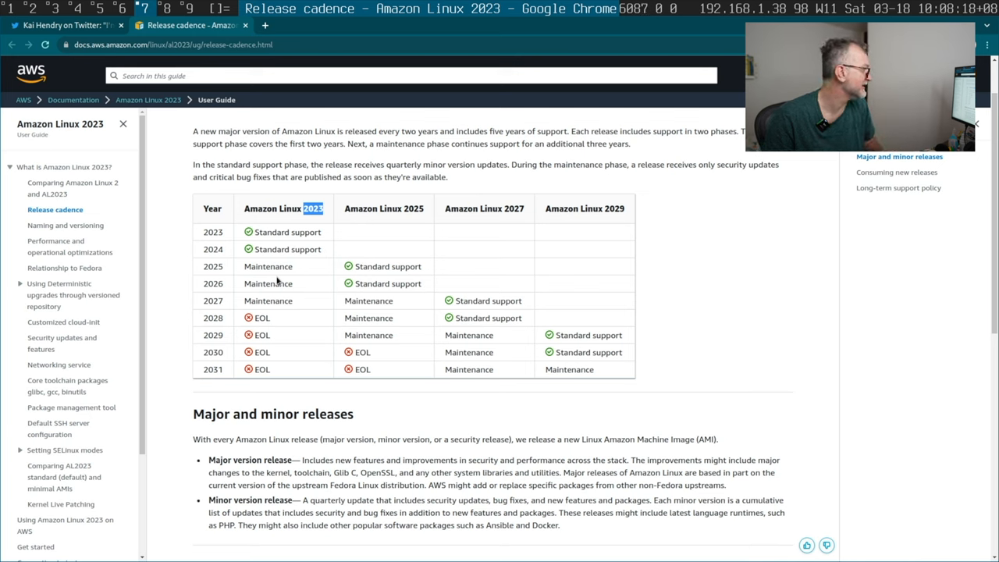
click(66, 26)
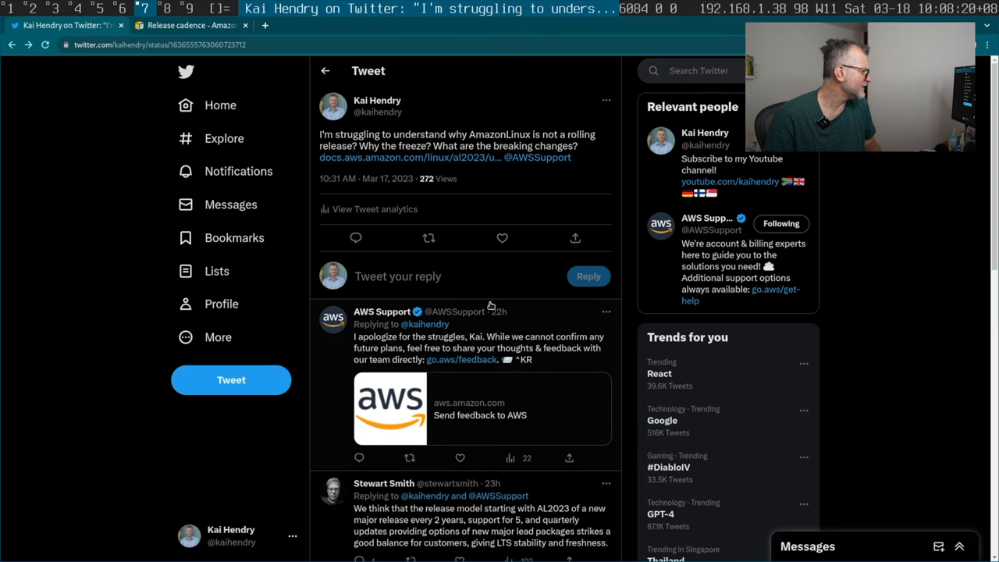
scroll(down, 3)
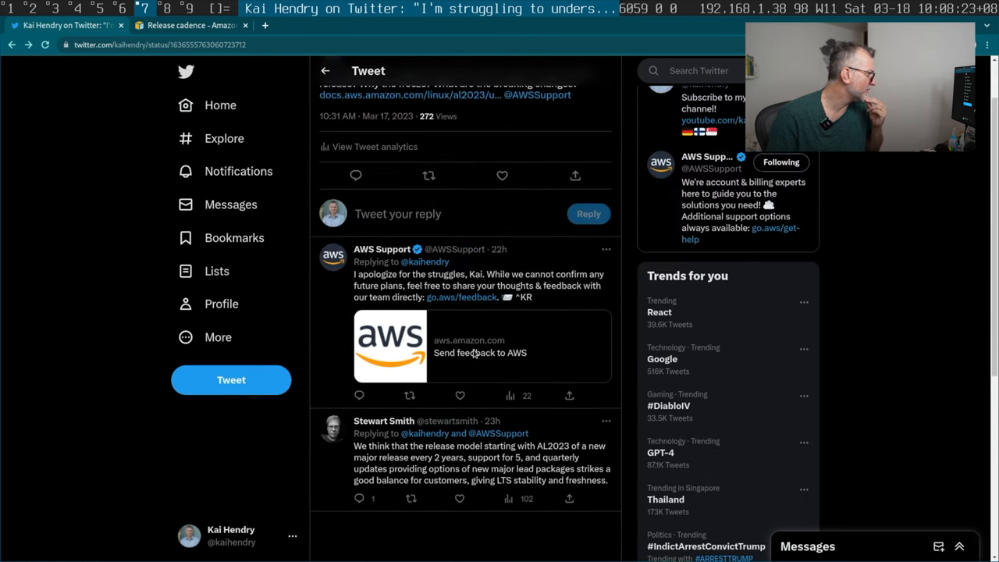
scroll(down, 3)
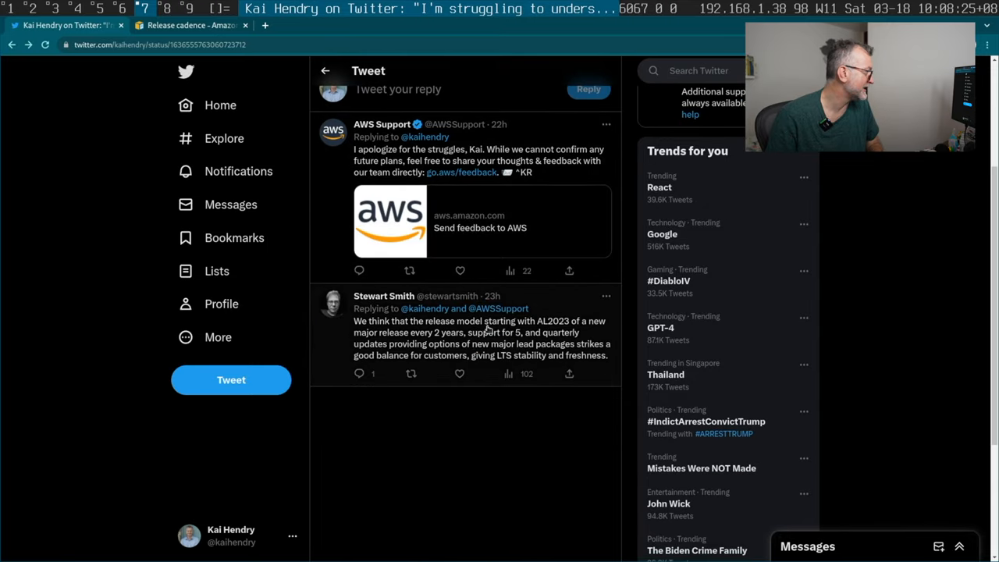